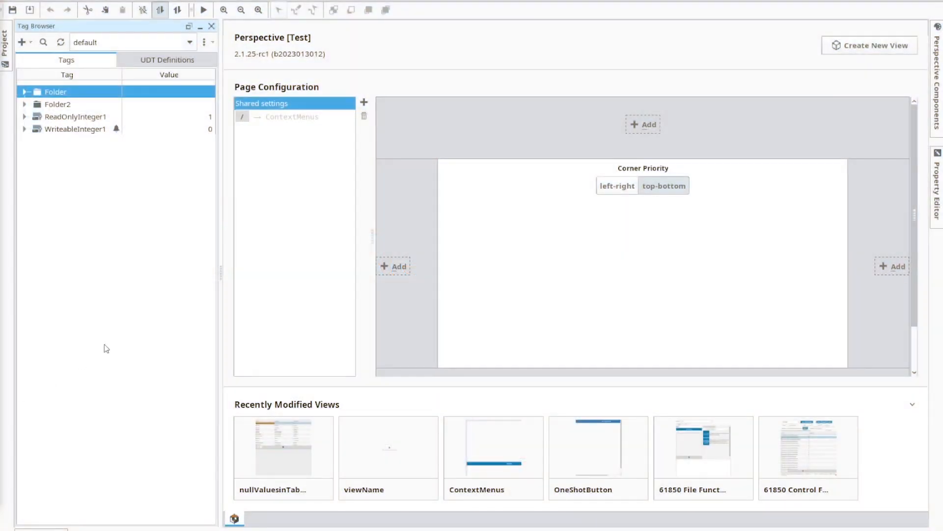
# Show the Tag Browser's extra tools: Edit Tag Groups, Import/Export Tags and Tag Report Tool.
pyautogui.click(205, 41)
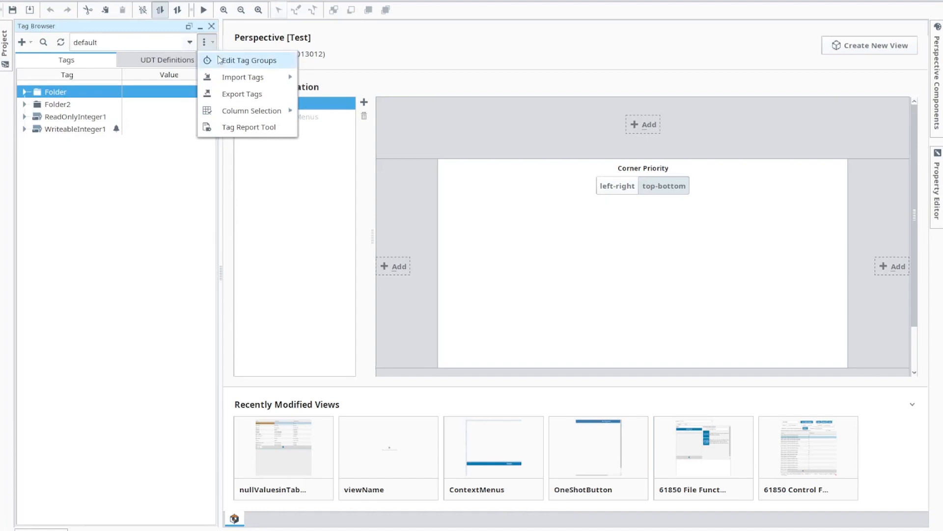
# List the ten Folder2 Realistic tags with Bad_Disabled quality after dropping the History Enabled trait.
pyautogui.click(249, 126)
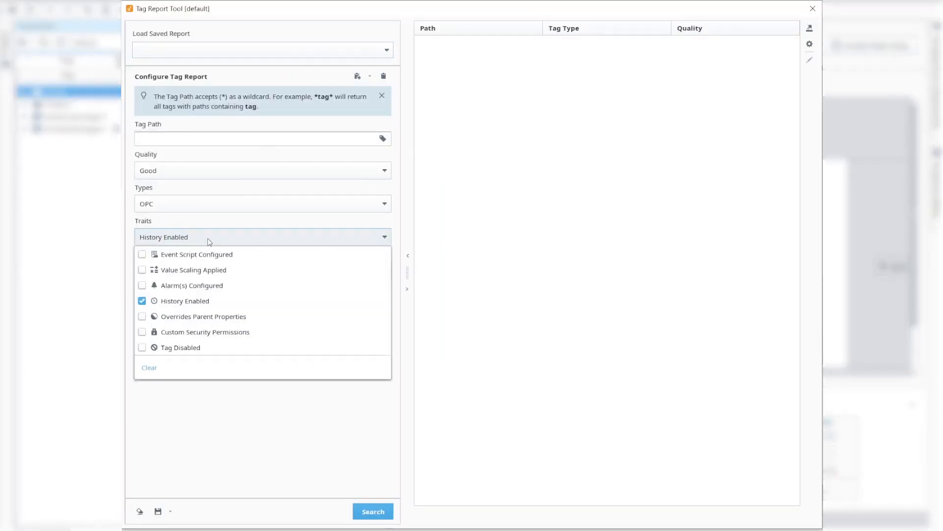
pyautogui.click(142, 301)
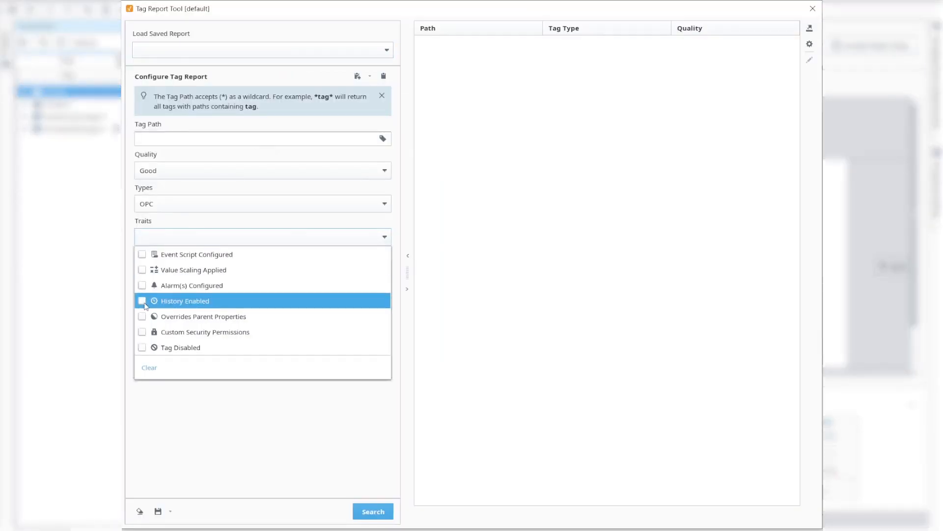
pyautogui.click(373, 511)
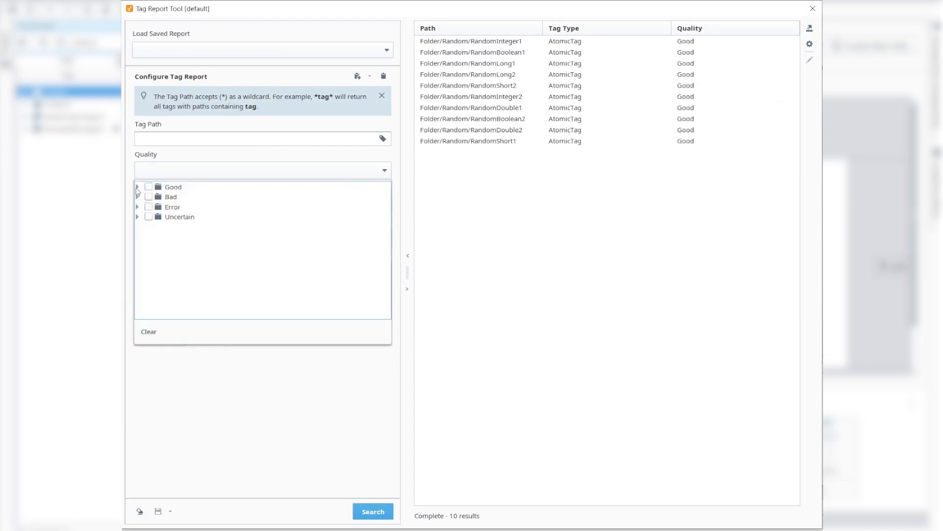
pyautogui.click(157, 216)
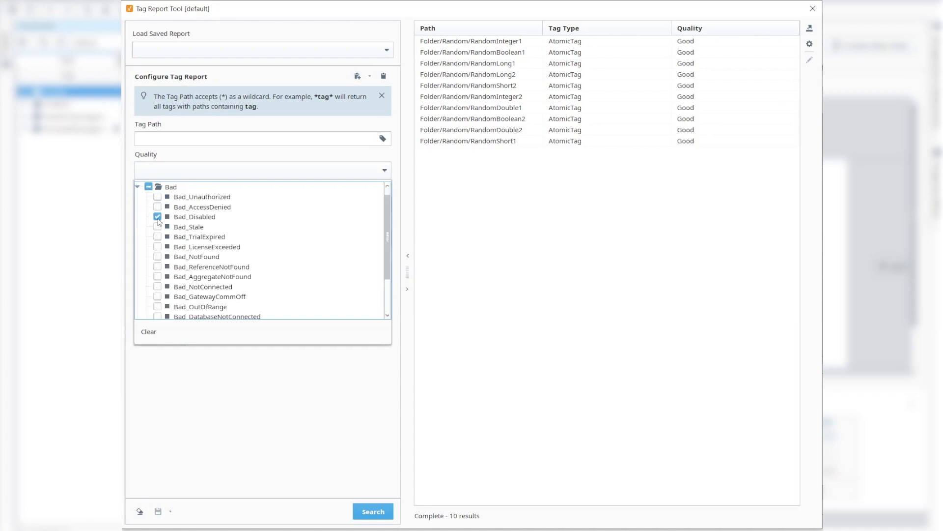
pyautogui.click(372, 511)
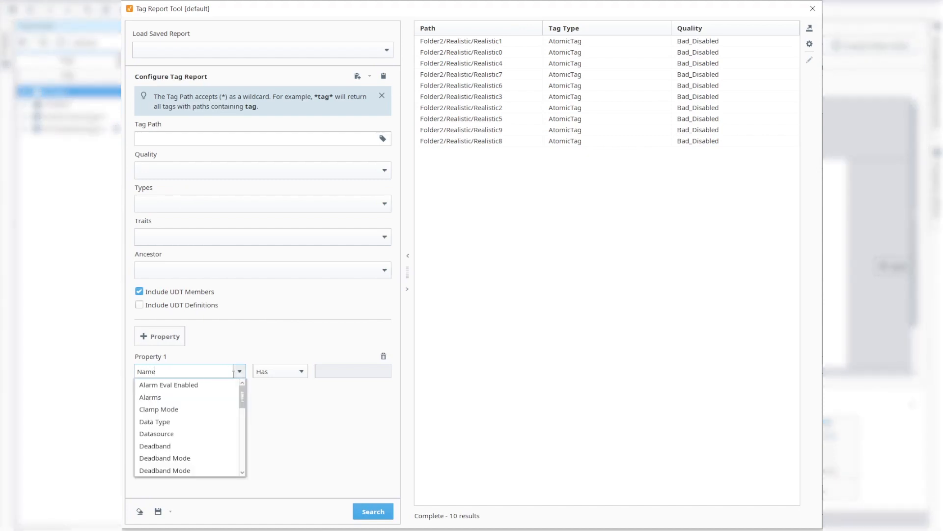
# Search for tags that have the Alarms property.
pyautogui.click(149, 397)
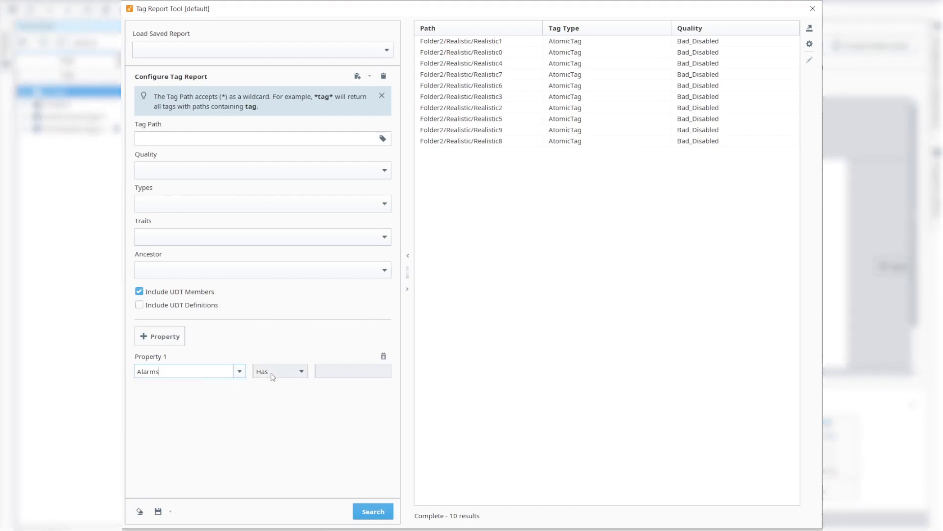
pyautogui.click(373, 512)
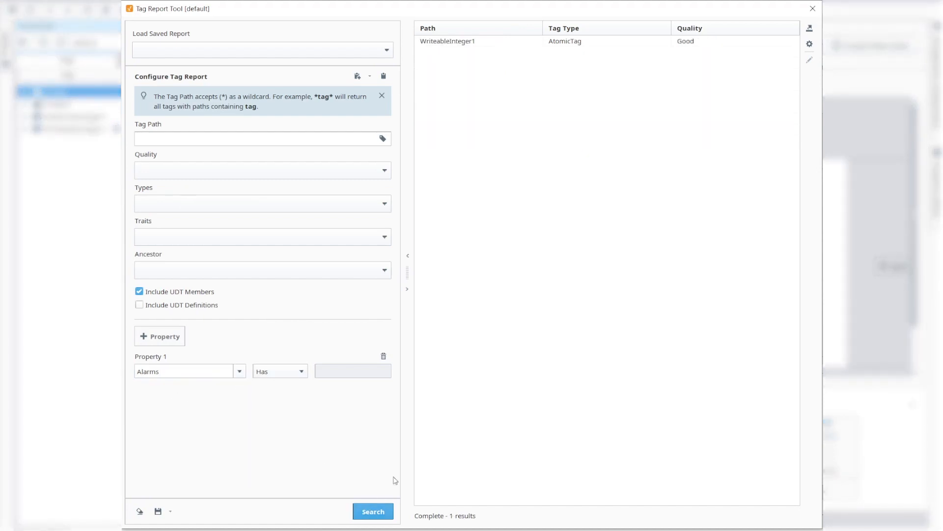
pyautogui.moveTo(582, 68)
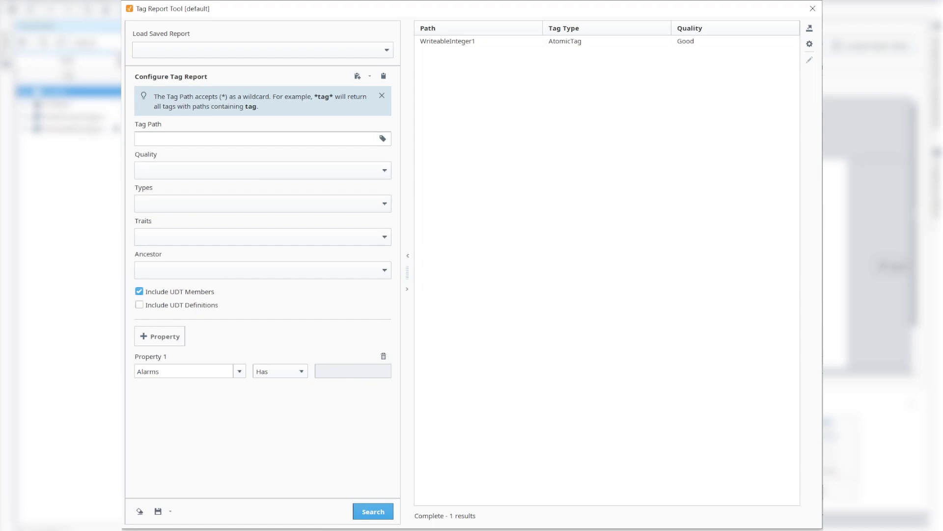
# Download the History Enabled report of ten Folder/Random tags and dismiss the confirmation.
pyautogui.click(373, 511)
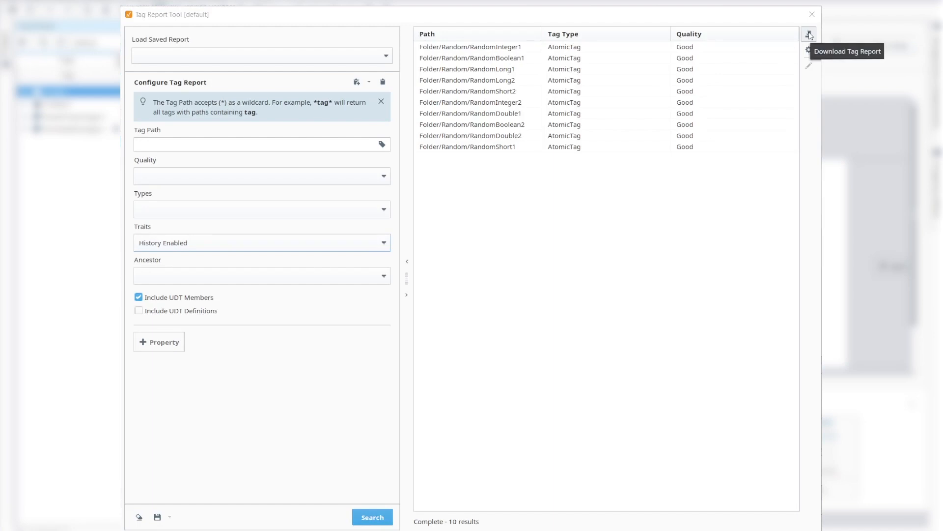
pyautogui.click(809, 33)
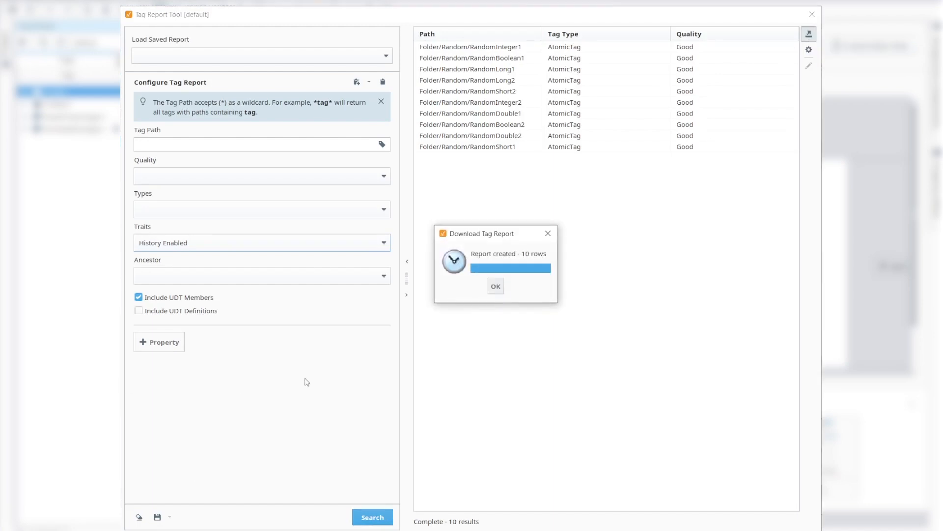
pyautogui.click(496, 286)
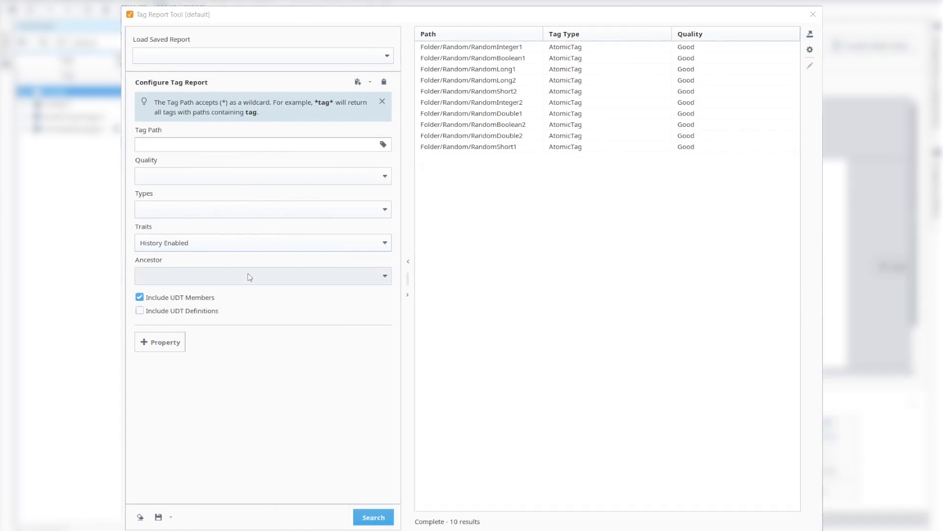
# Load the Script Console with a system.tag.query script for history-enabled tags.
pyautogui.click(359, 82)
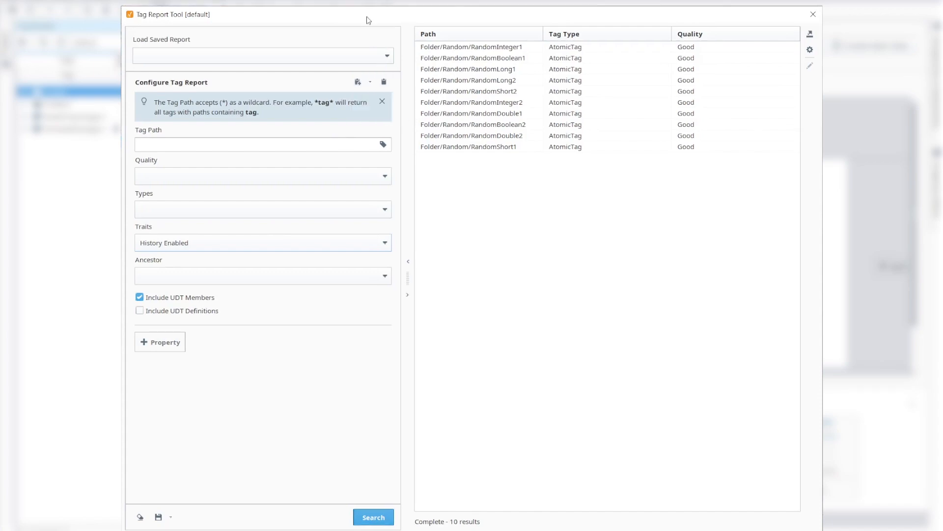
pyautogui.click(210, 20)
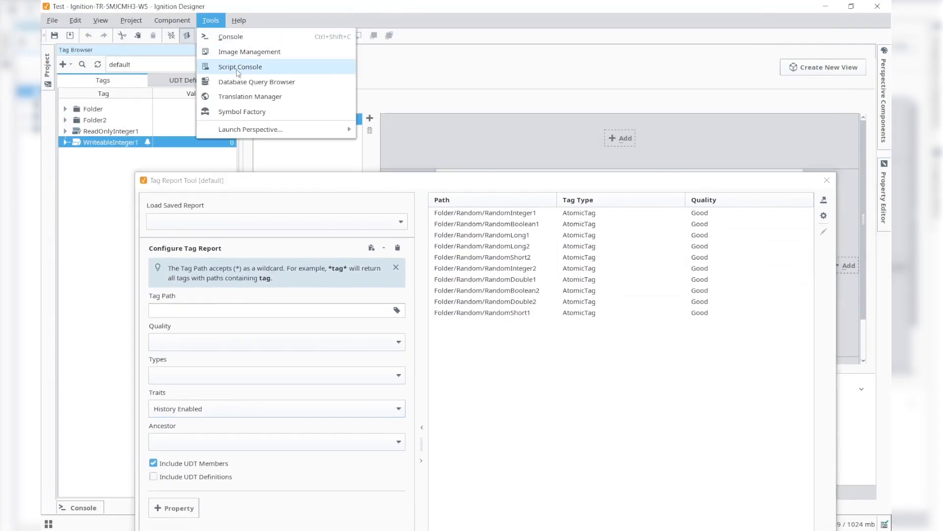
pyautogui.click(240, 66)
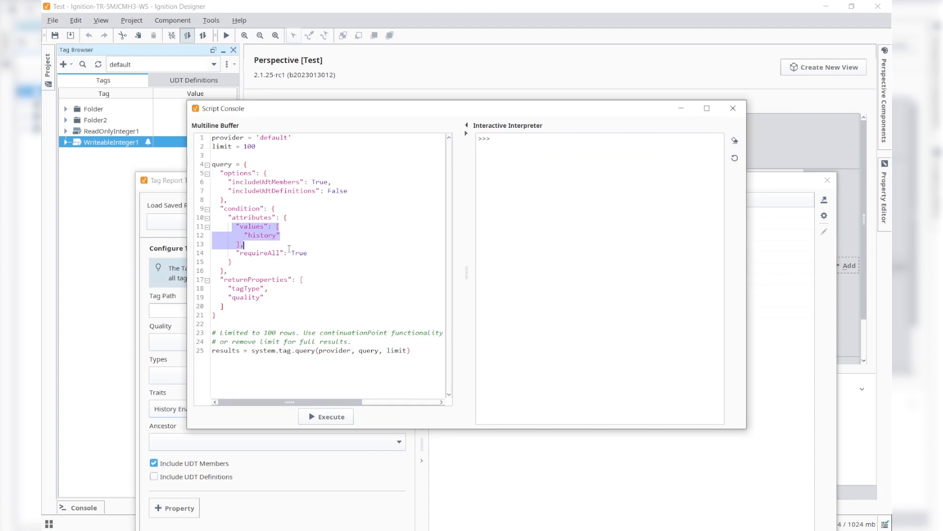
pyautogui.click(412, 351)
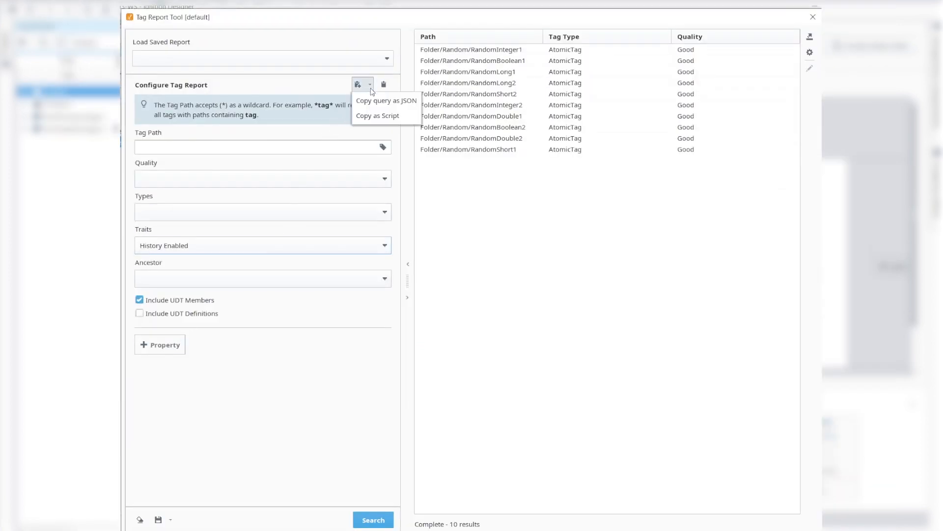
pyautogui.moveTo(386, 100)
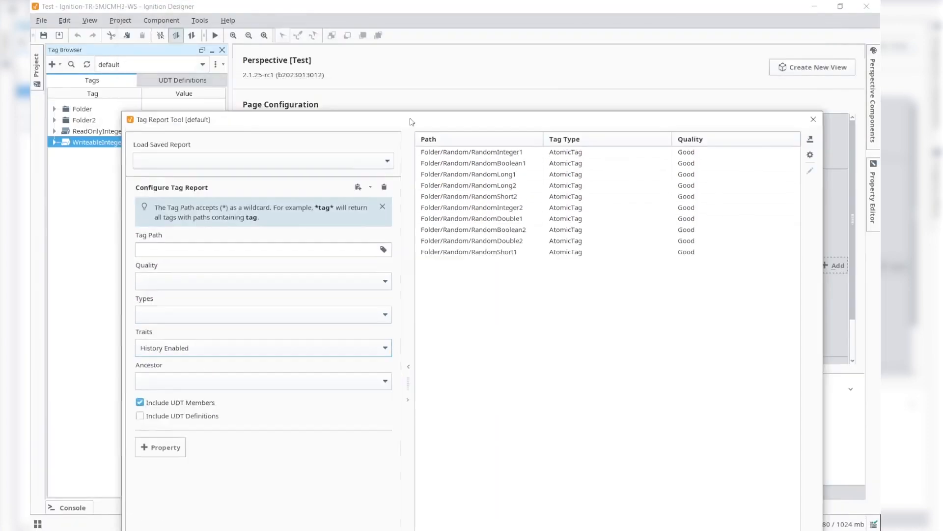
# Save the filters as report 'Good OPC Historical Tags' and reload it from Load Saved Report.
pyautogui.click(200, 19)
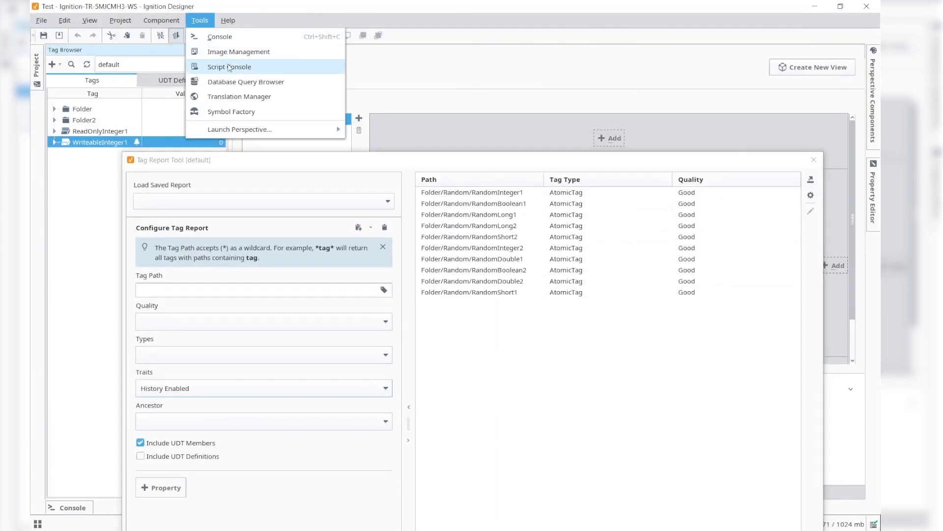
pyautogui.click(229, 66)
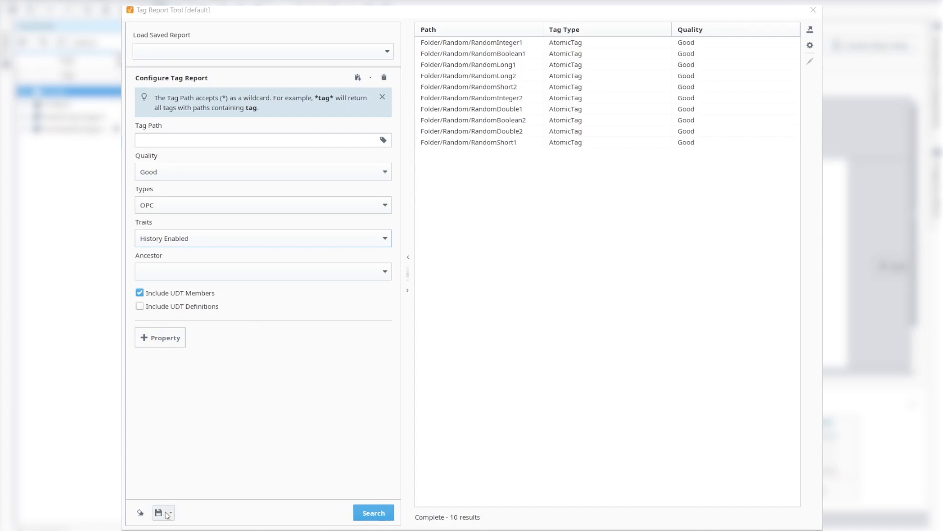
pyautogui.click(170, 513)
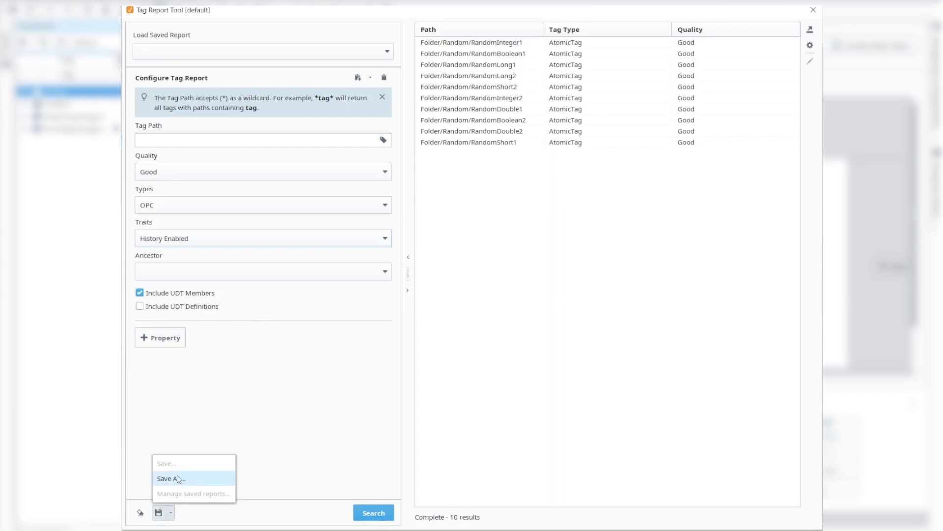
pyautogui.click(171, 478)
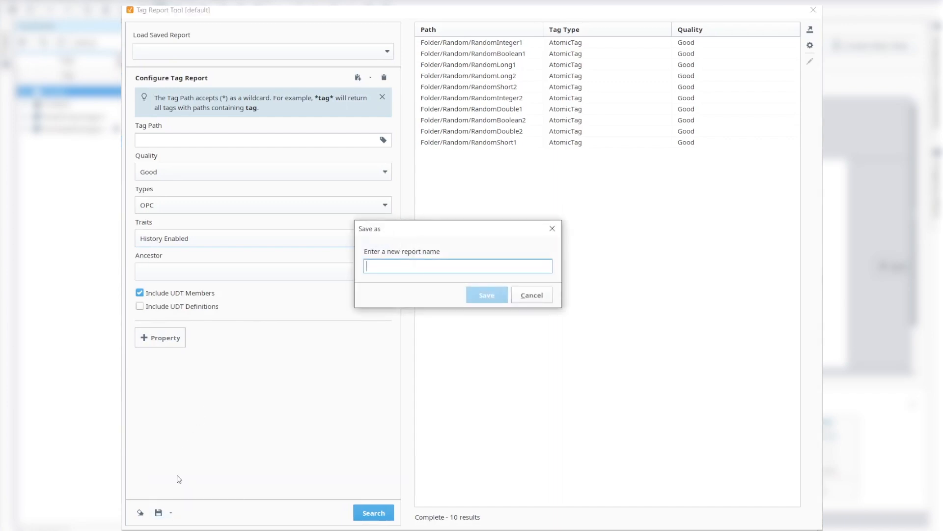
pyautogui.write('Good OPC Historical Tags')
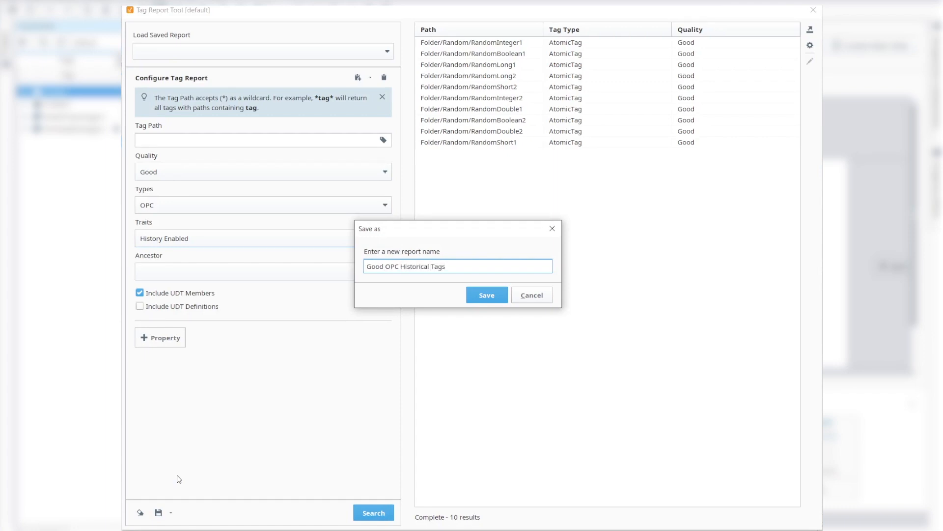
pyautogui.click(487, 295)
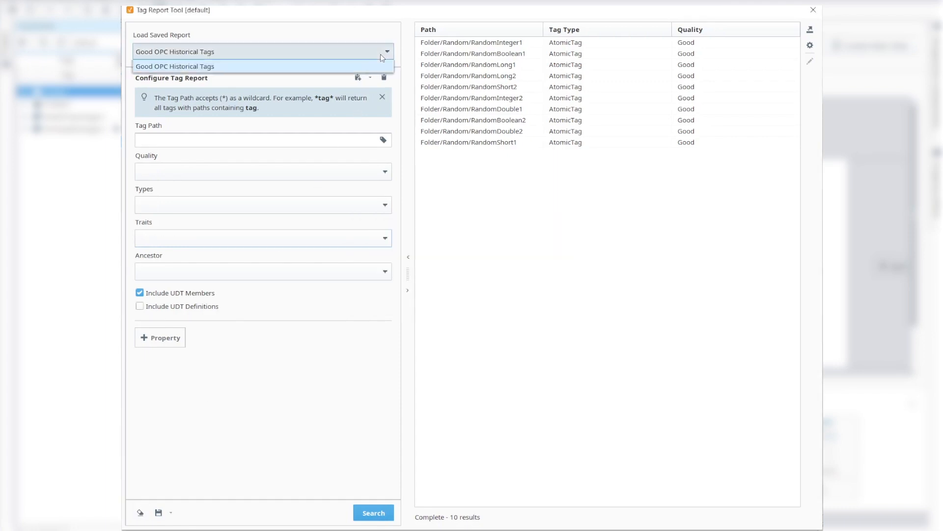
pyautogui.click(175, 66)
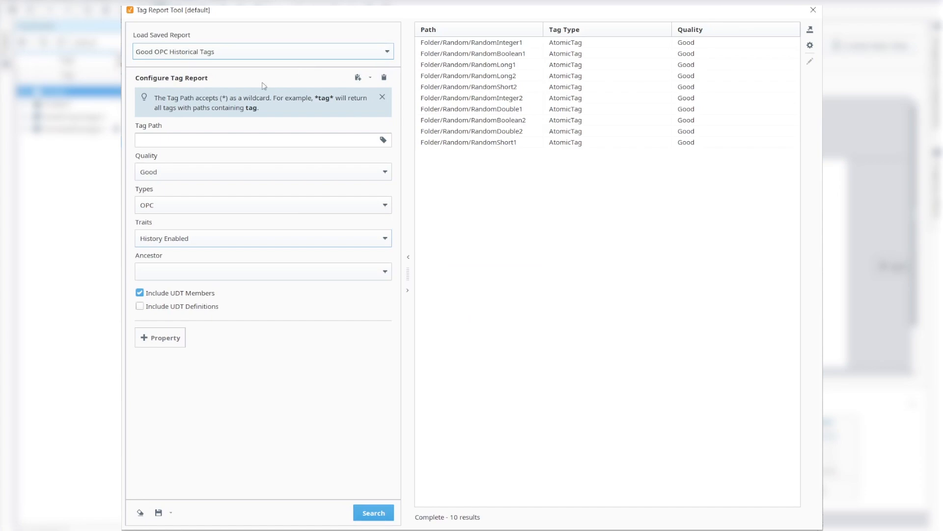